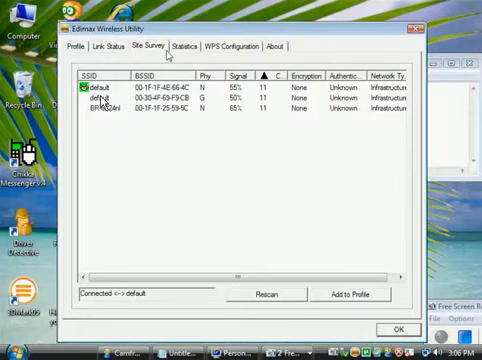
Step: Delete PROF1 and the other old profiles from the Profile list, leaving one
{"action": "left_click", "coordinate": [76, 46]}
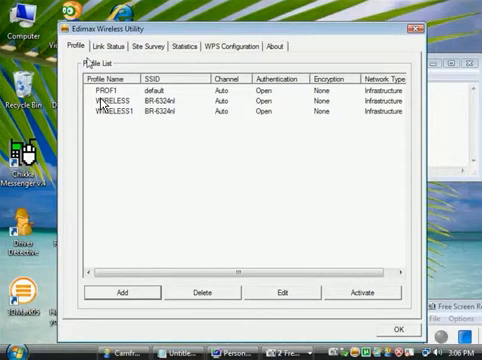
{"action": "left_click", "coordinate": [110, 96]}
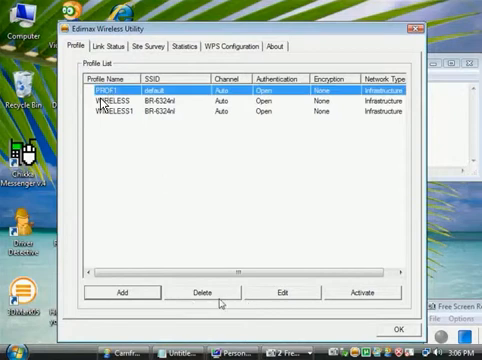
{"action": "left_click", "coordinate": [198, 292]}
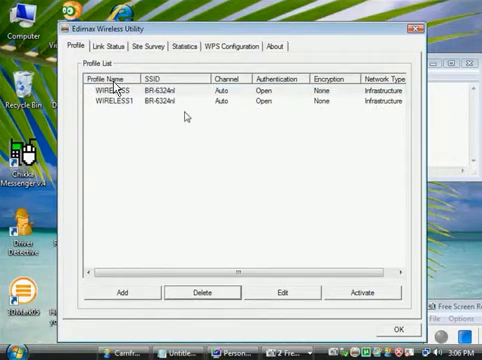
{"action": "left_click", "coordinate": [196, 292]}
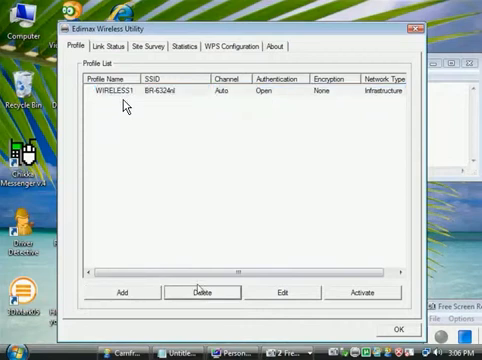
{"action": "left_click", "coordinate": [200, 292]}
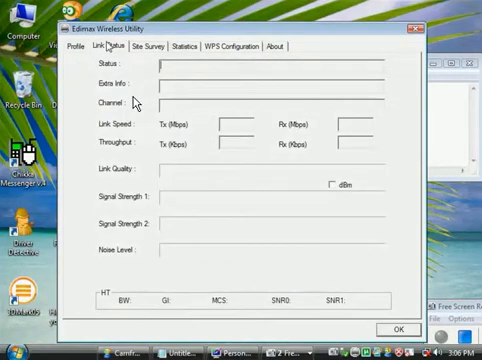
Step: Review Statistics and About details, then scan nearby networks in Site Survey
{"action": "left_click", "coordinate": [186, 46]}
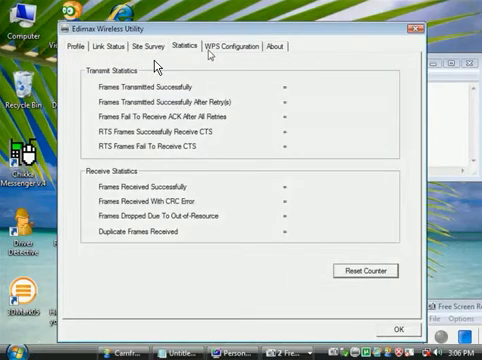
{"action": "left_click", "coordinate": [280, 46]}
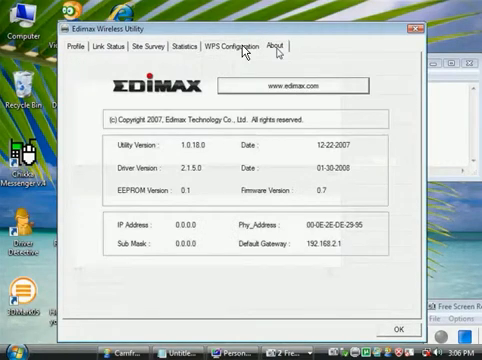
{"action": "left_click", "coordinate": [150, 46]}
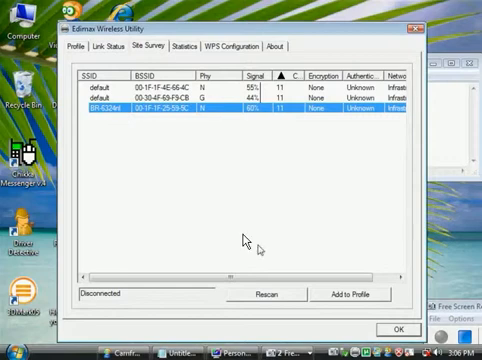
Step: Add BR-6324nl as a new profile, dismiss the duplicate-name warning and rename it PROF12
{"action": "left_click", "coordinate": [350, 292]}
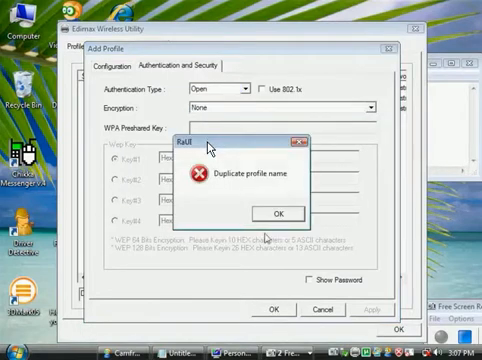
{"action": "left_click", "coordinate": [276, 214]}
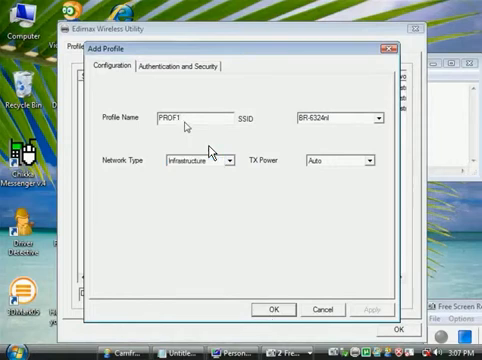
{"action": "left_click", "coordinate": [268, 310]}
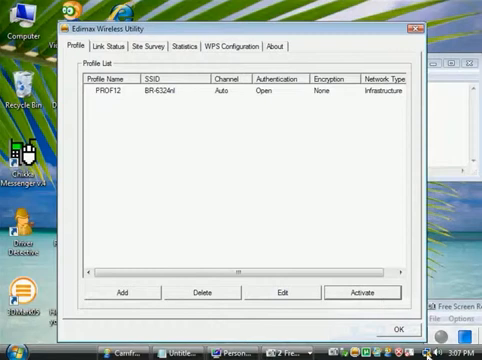
Step: Activate the PROF12 profile to connect to BR-6324nl
{"action": "left_click", "coordinate": [360, 292]}
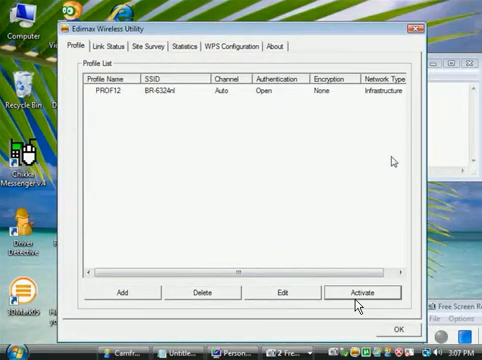
{"action": "left_click", "coordinate": [376, 292]}
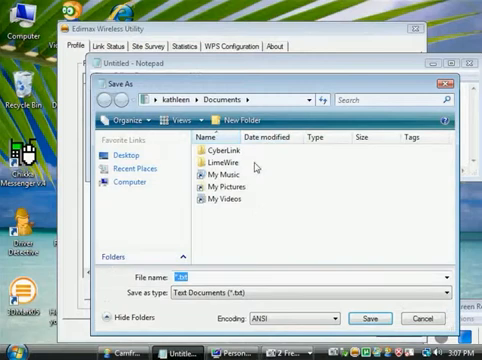
Step: Cancel the Save As dialog and switch to Network and Sharing Center
{"action": "left_click", "coordinate": [312, 104]}
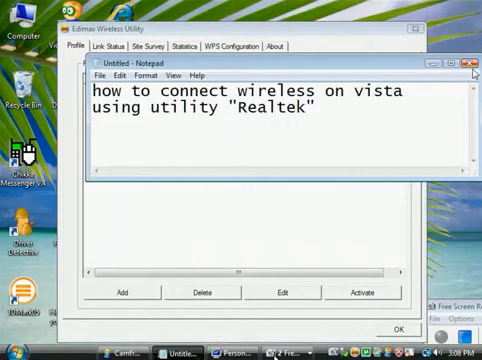
{"action": "left_click", "coordinate": [472, 64]}
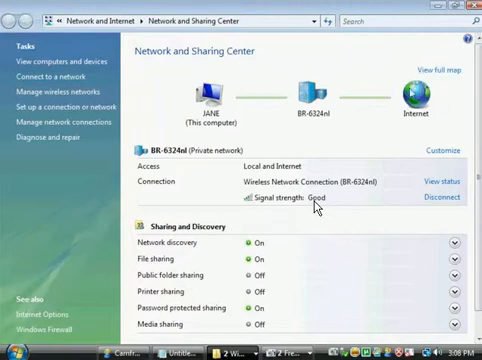
{"action": "mouse_move", "coordinate": [292, 108]}
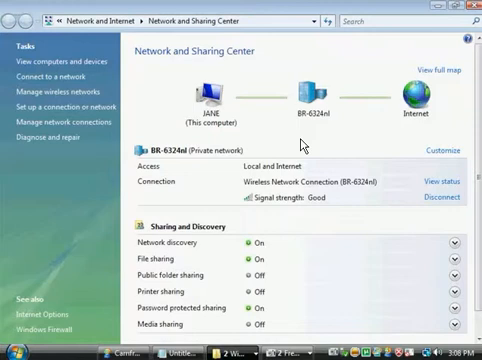
{"action": "mouse_move", "coordinate": [304, 144]}
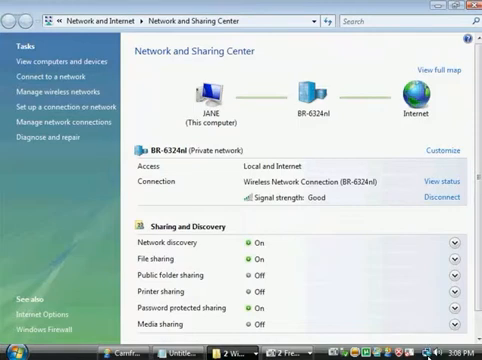